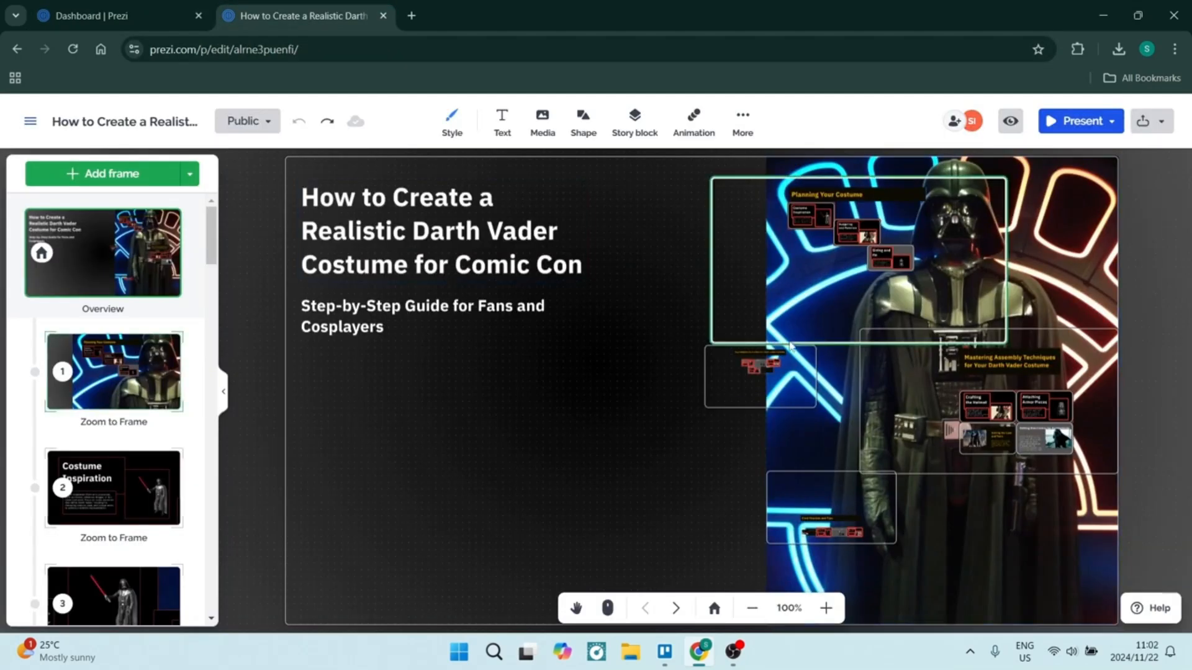
Record the Darth Vader prezi as a video, appearing alongside your content.
left_click(1112, 121)
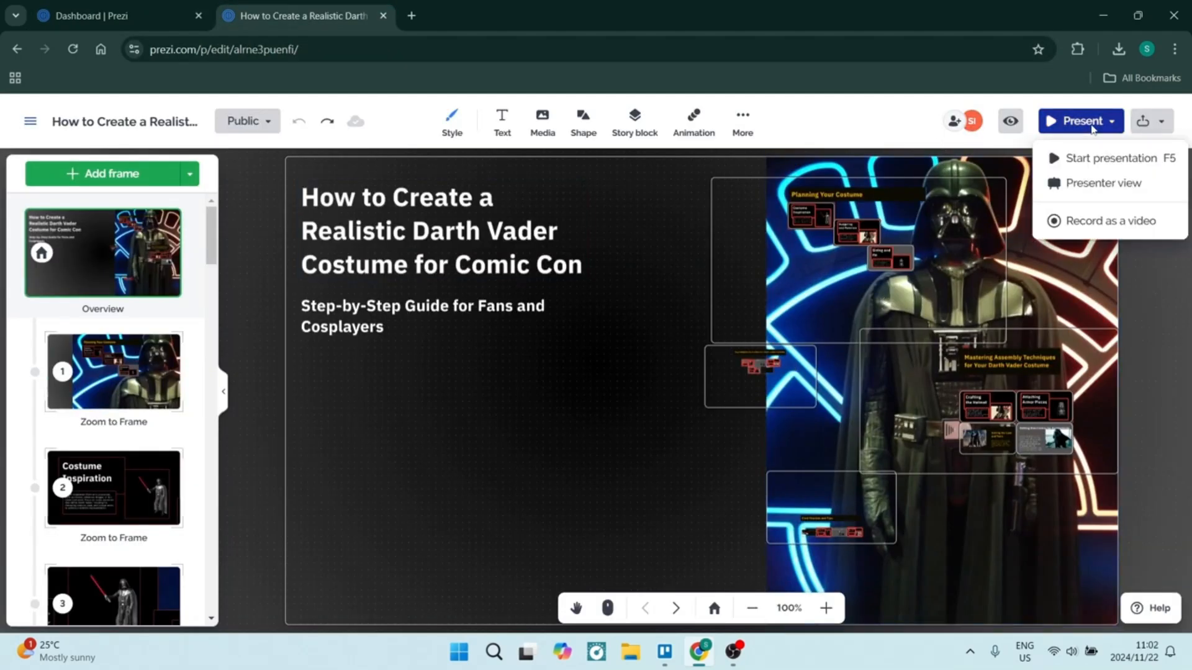
left_click(1105, 221)
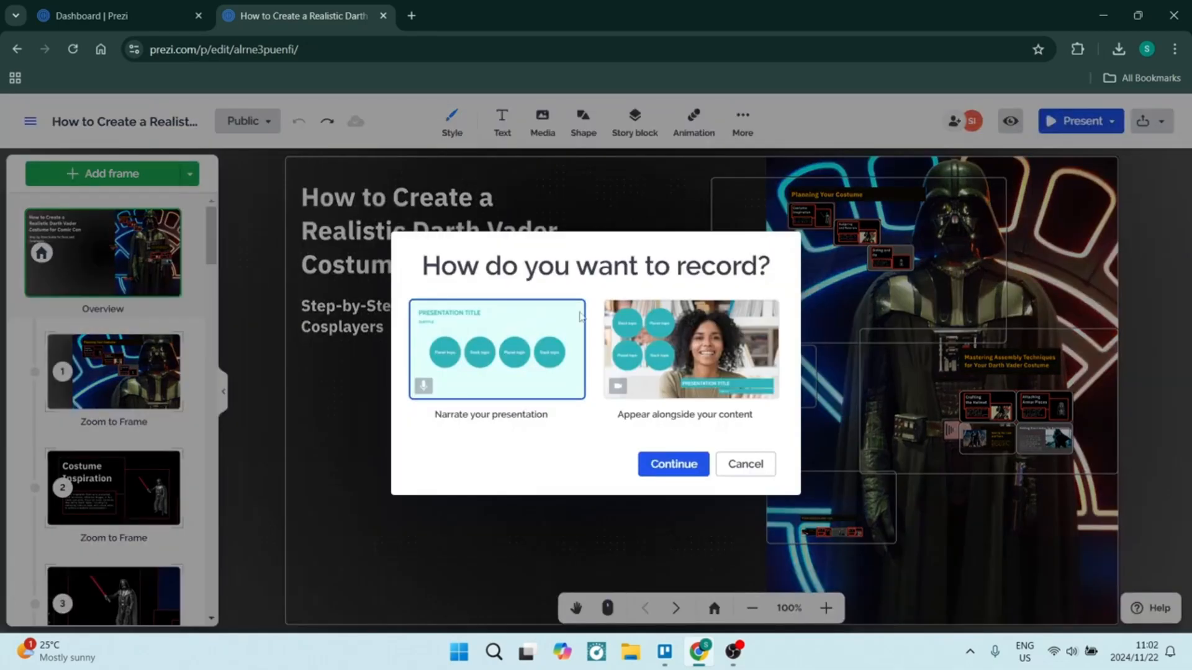
mouse_move(535, 368)
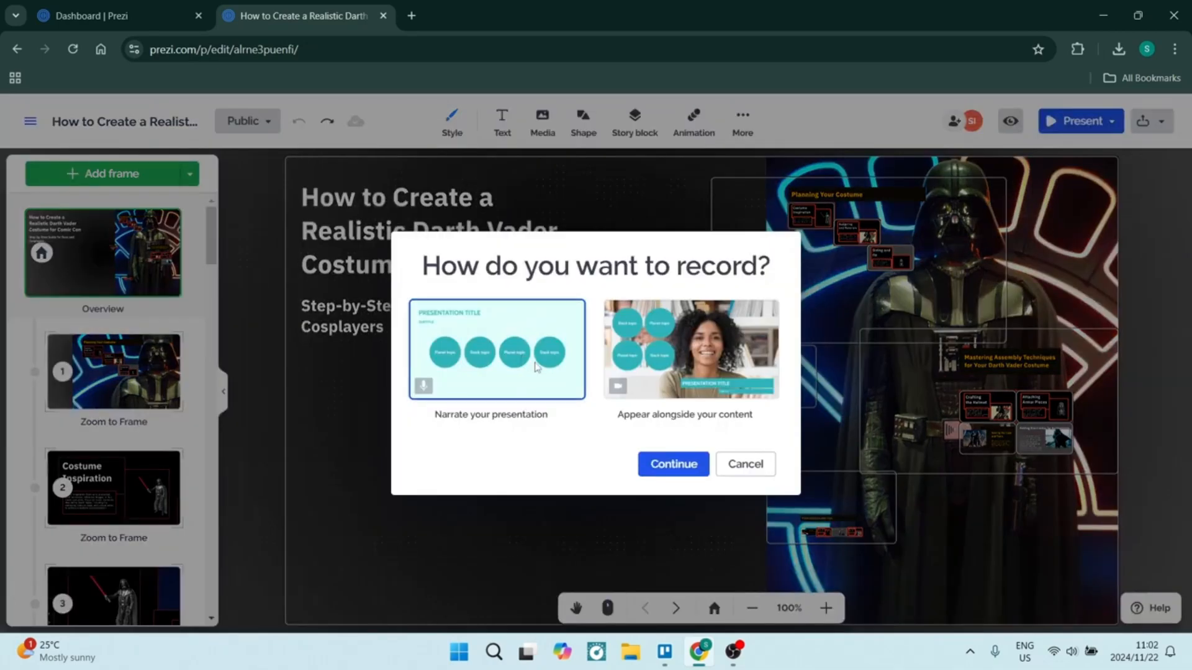
left_click(672, 465)
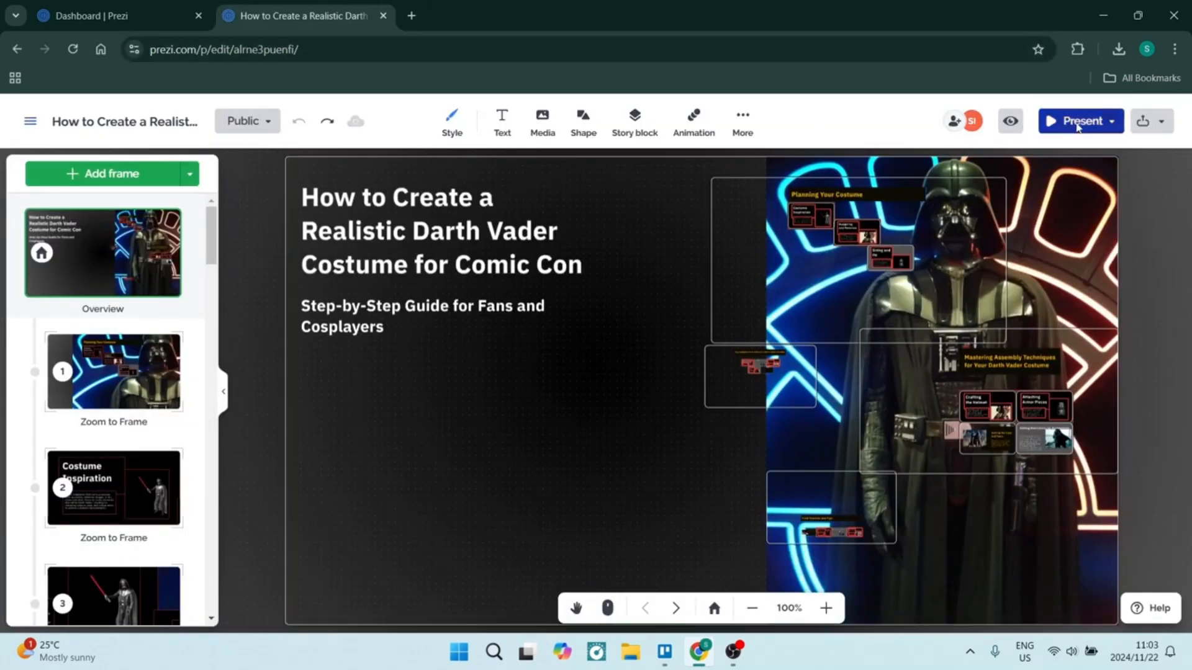
left_click(1111, 122)
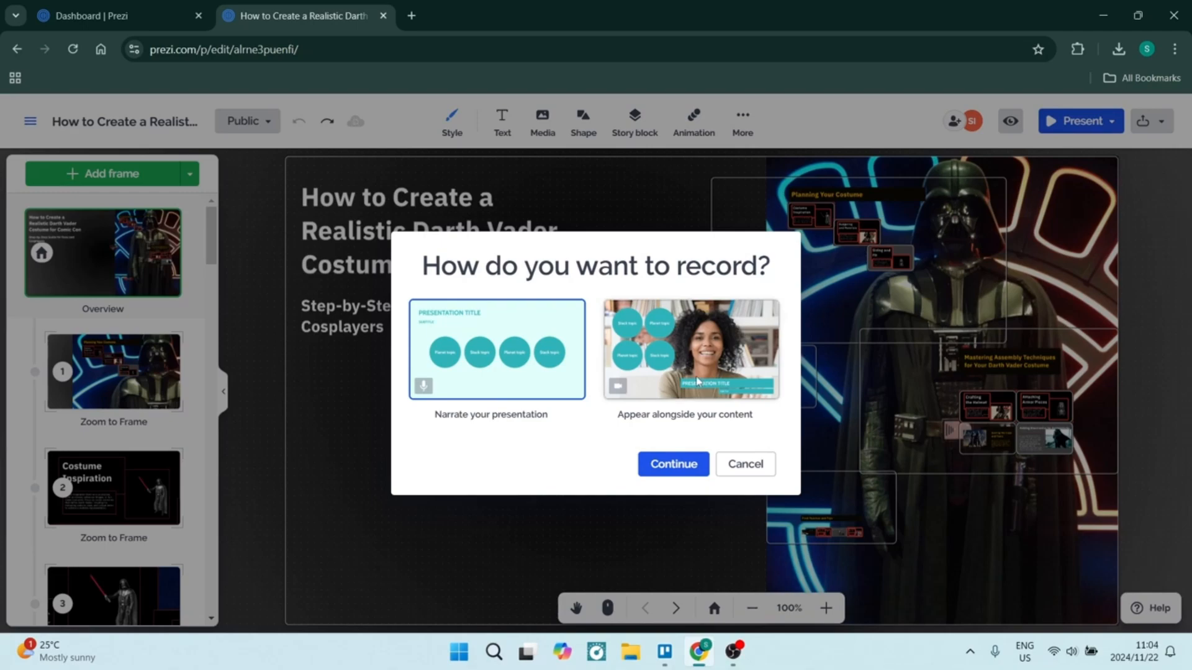
left_click(671, 464)
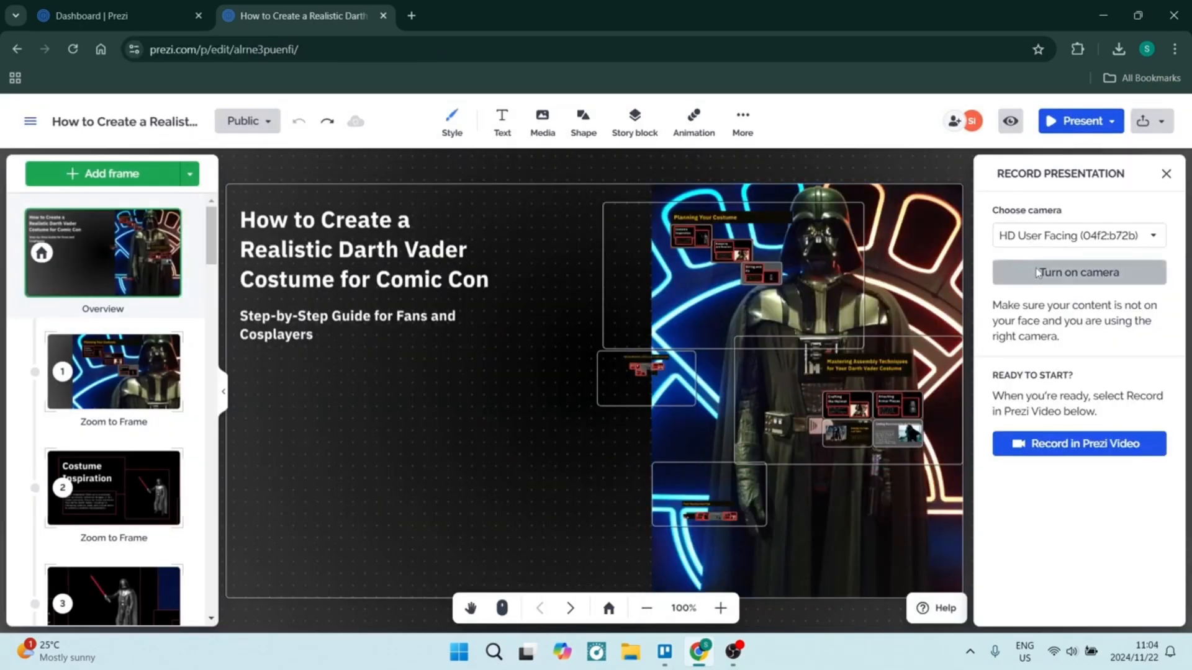
Preview the camera, close the recording setup, and check camera and microphone permissions.
left_click(1077, 272)
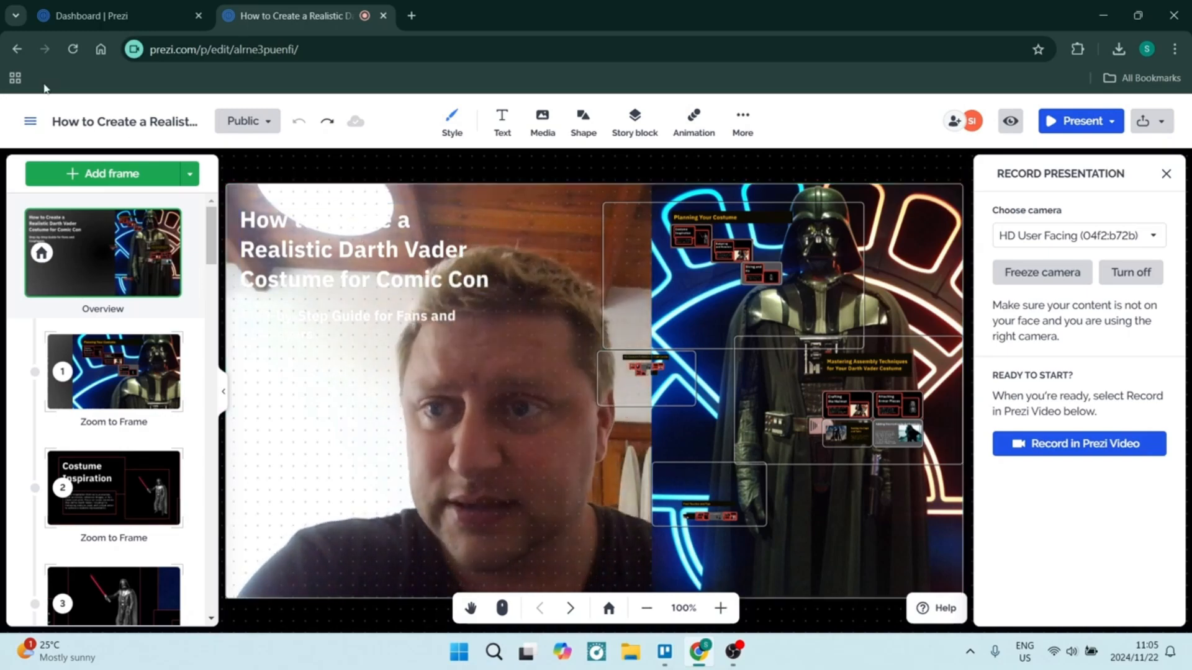
left_click(1166, 173)
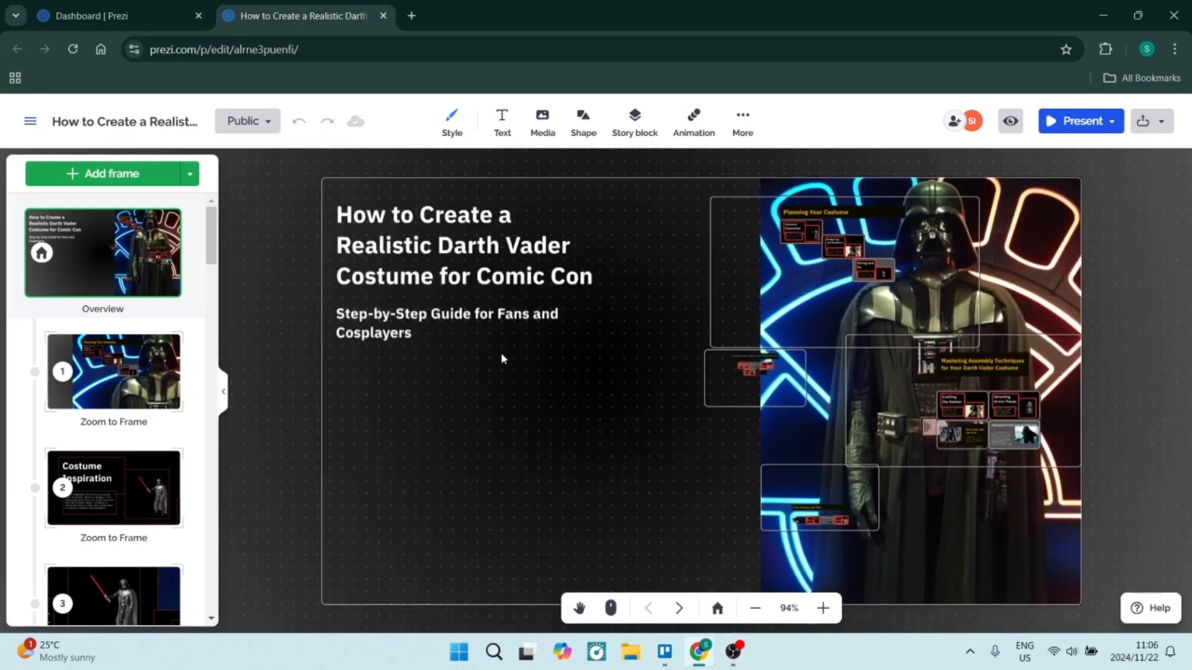
left_click(134, 50)
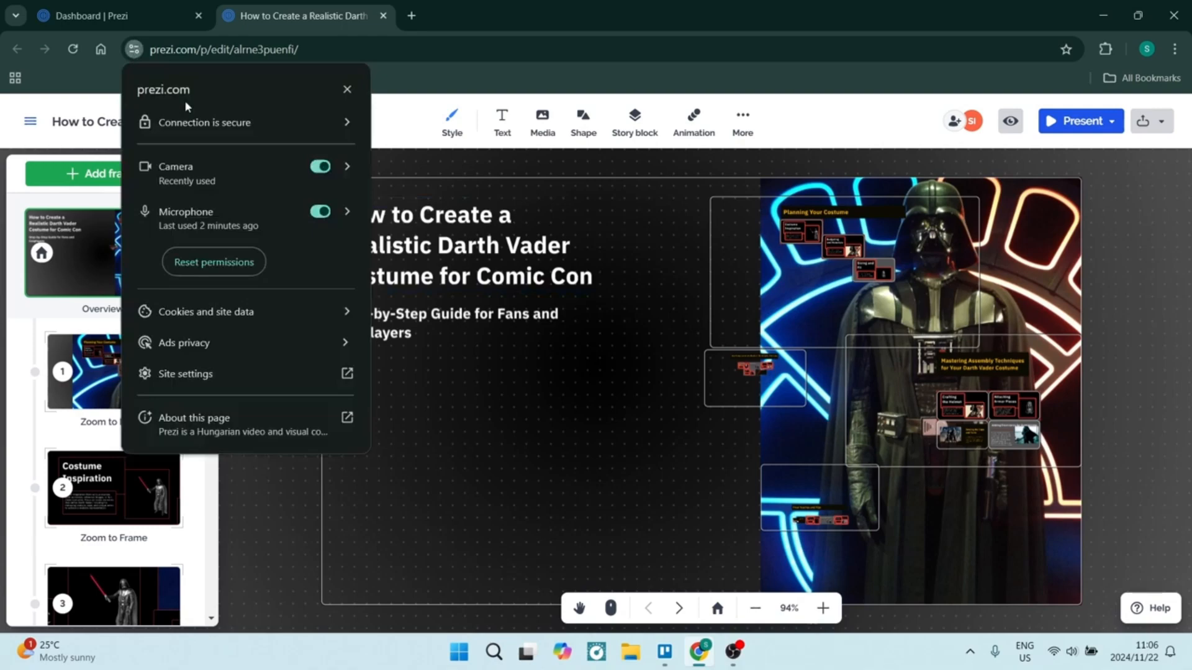
mouse_move(1172, 62)
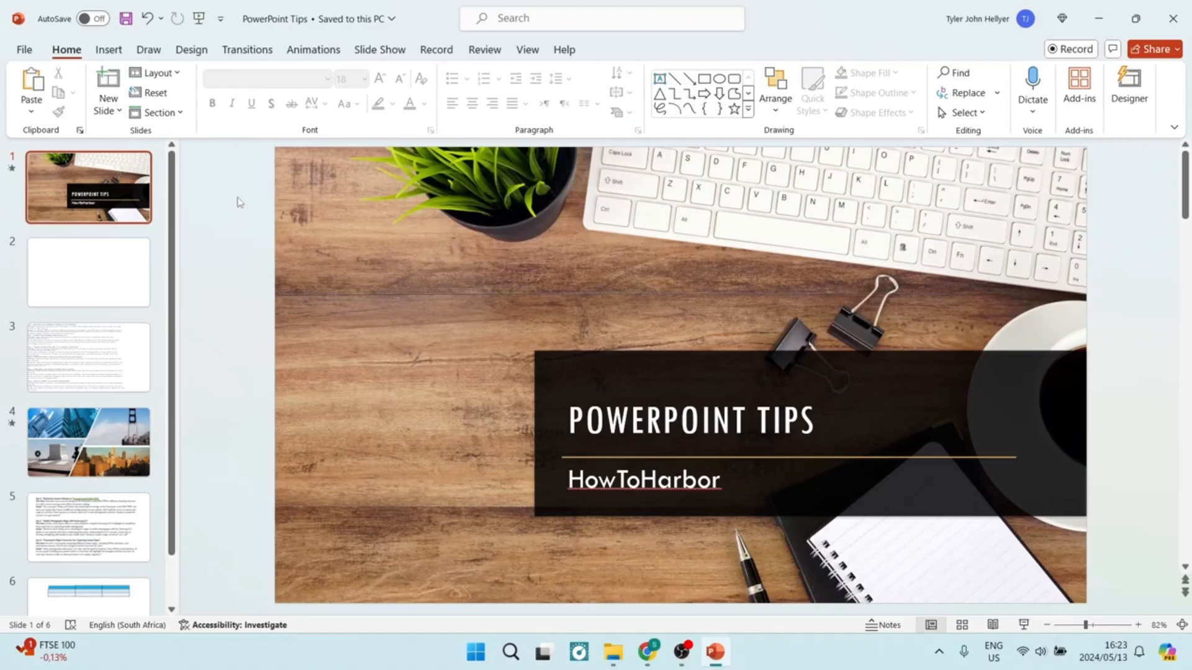
mouse_move(276, 209)
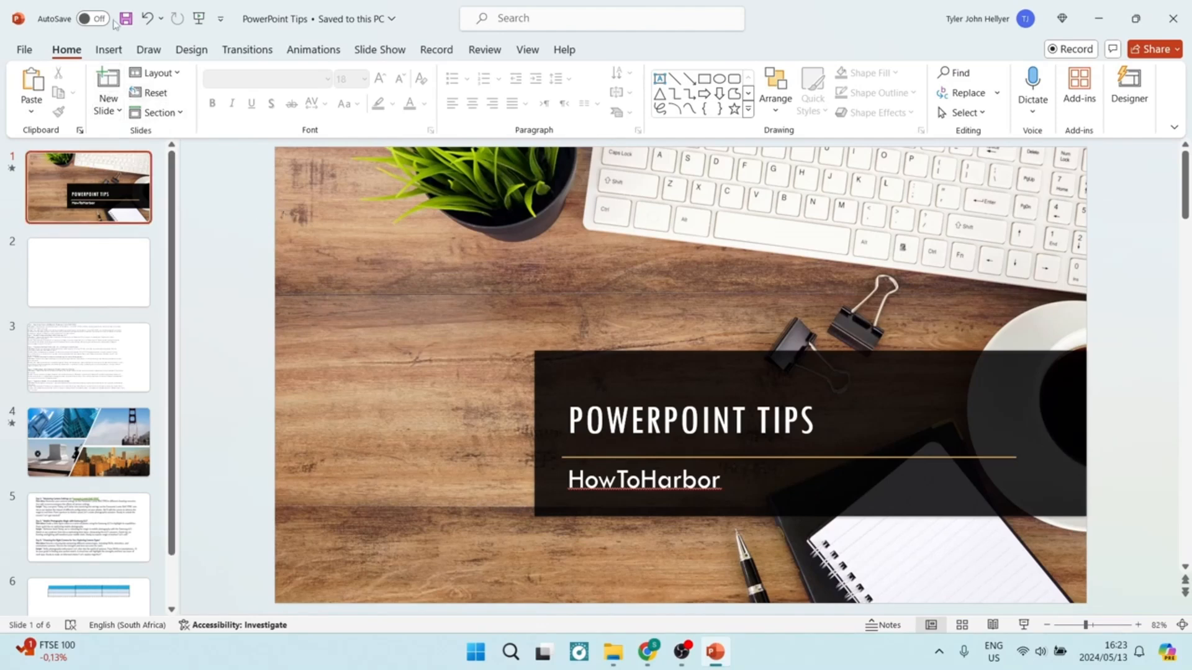
Insert the night-time car photo from this device onto blank slide 2.
left_click(108, 50)
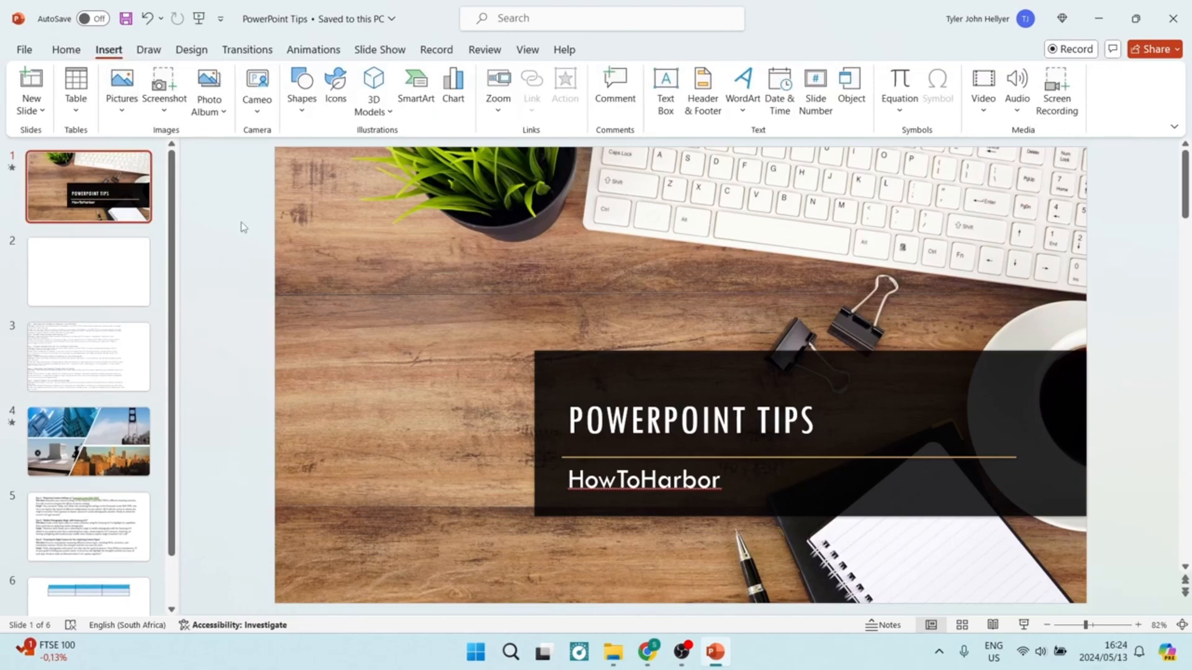
left_click(88, 270)
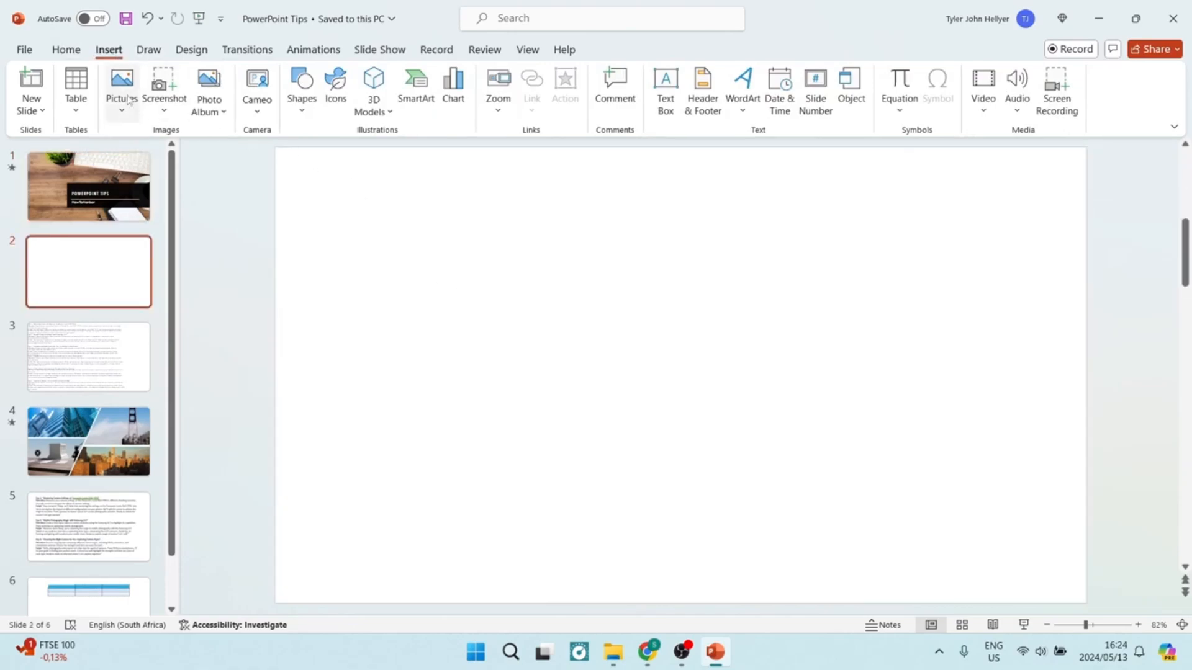
left_click(121, 89)
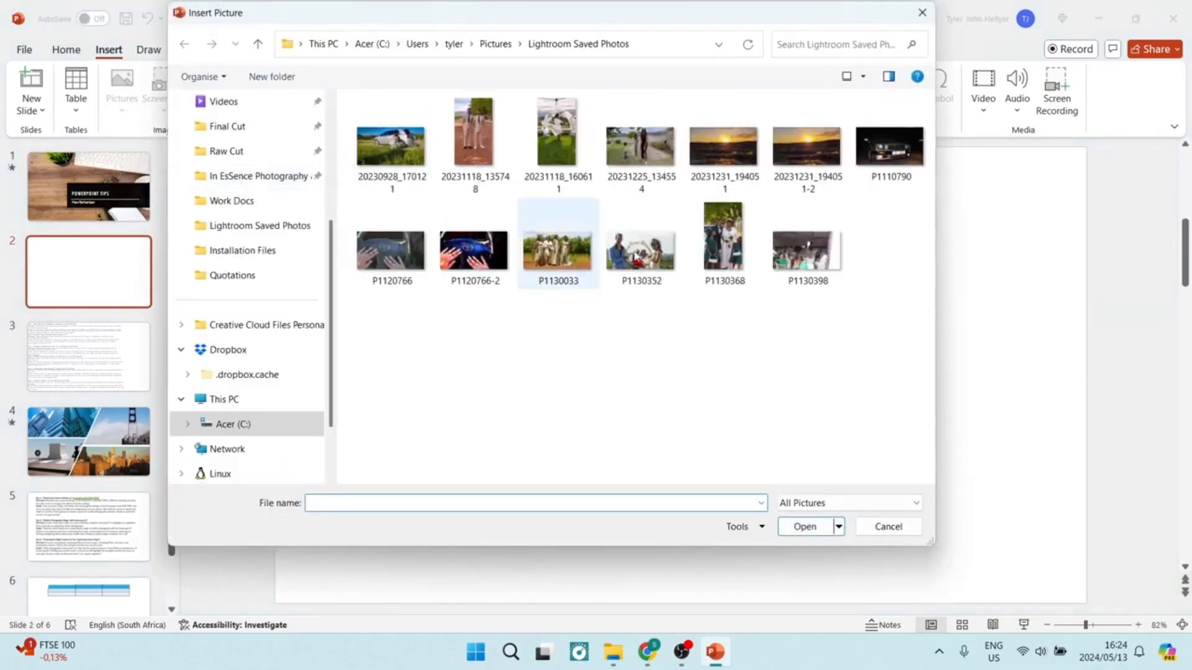
left_click(805, 526)
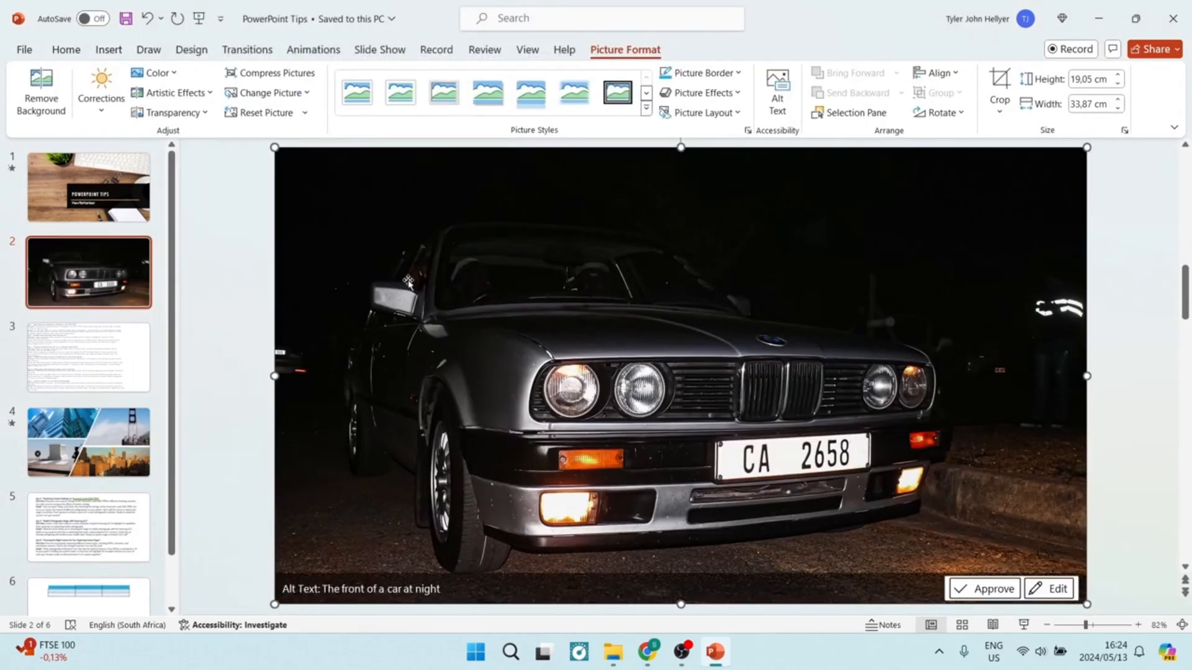
left_click(108, 50)
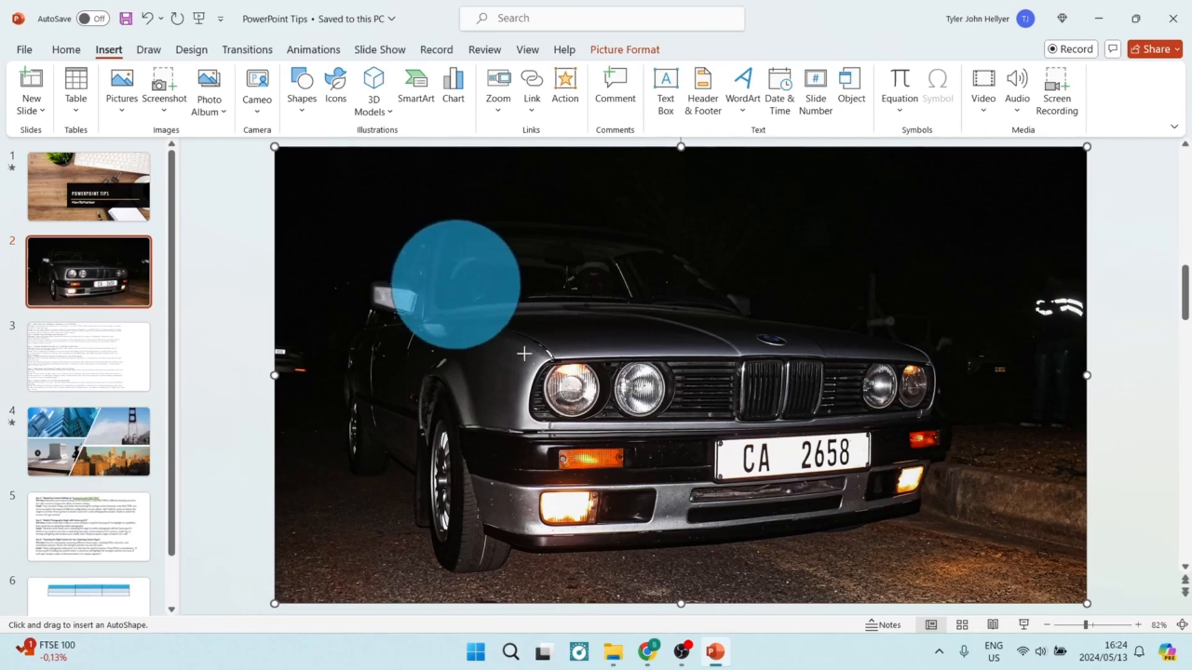
Draw a circle over the car photo, set 50% transparency, and move it onto the headlights.
left_click_drag(522, 354, 736, 544)
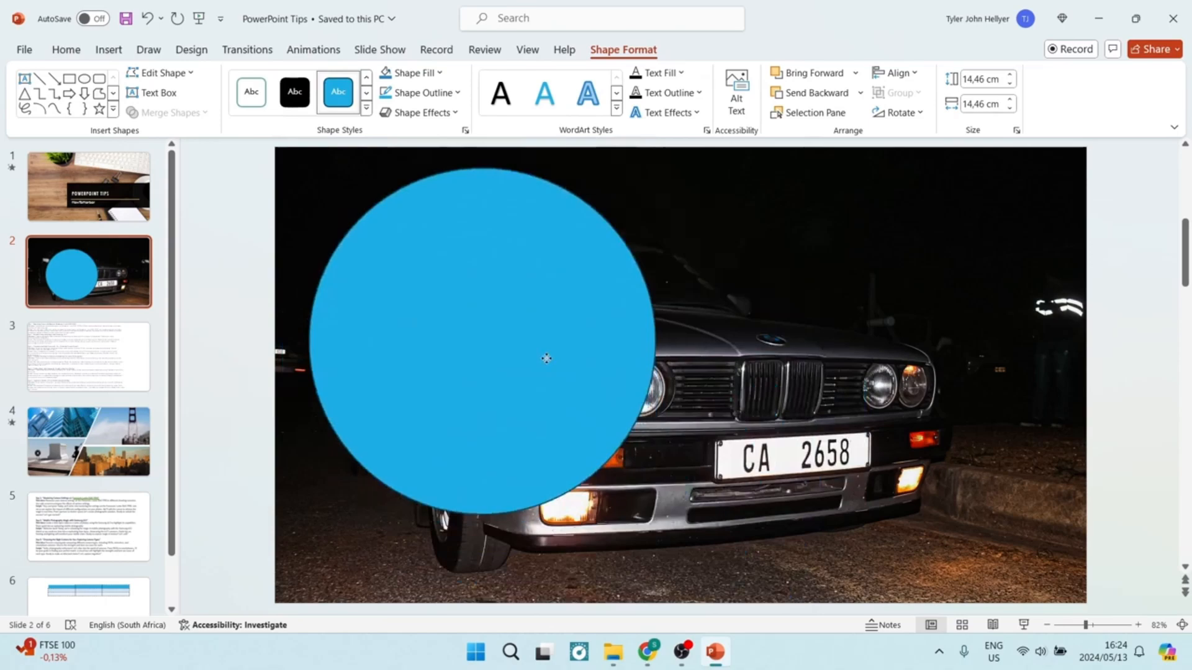
right_click(546, 358)
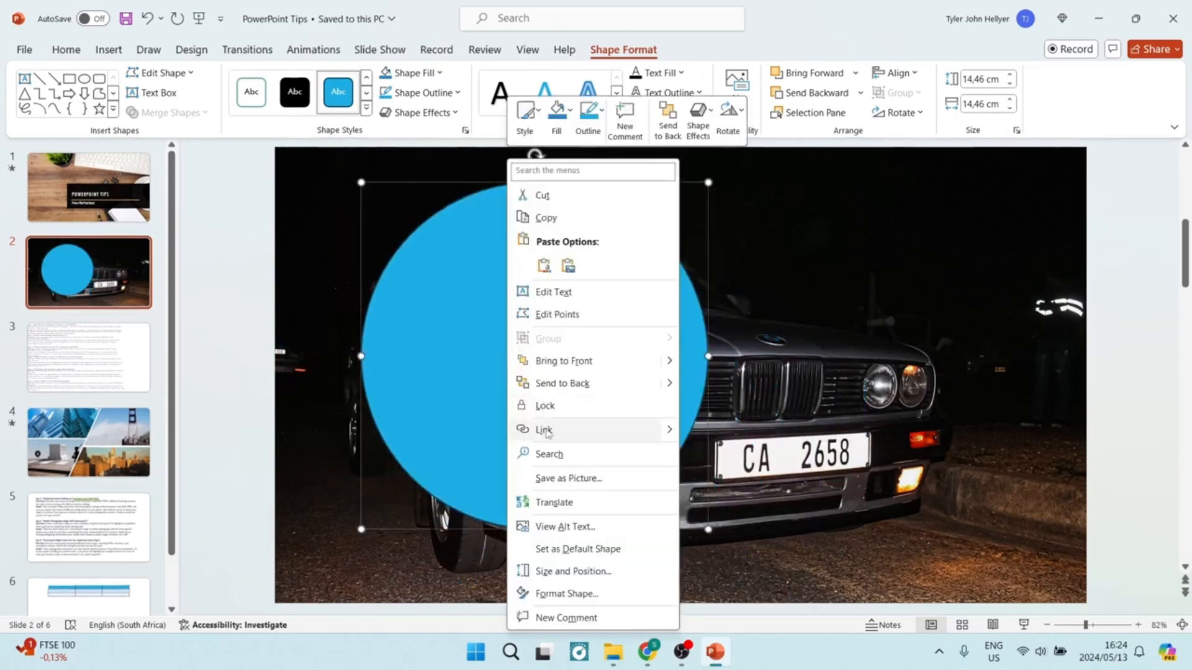
left_click(566, 593)
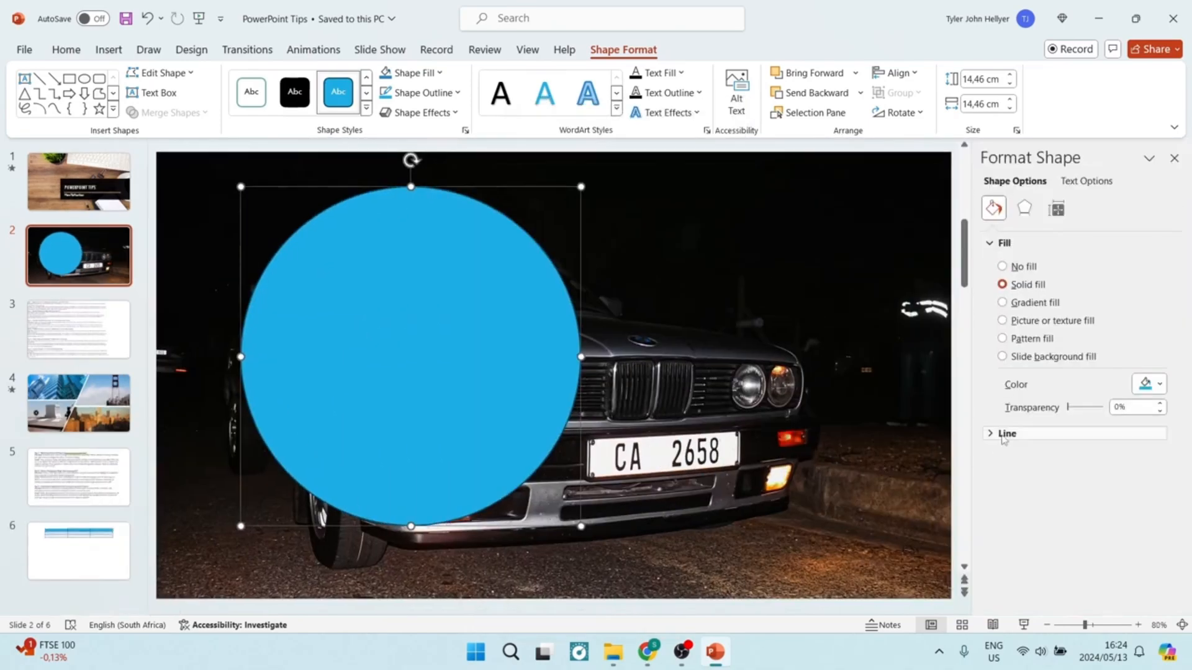
left_click_drag(1070, 407, 1088, 407)
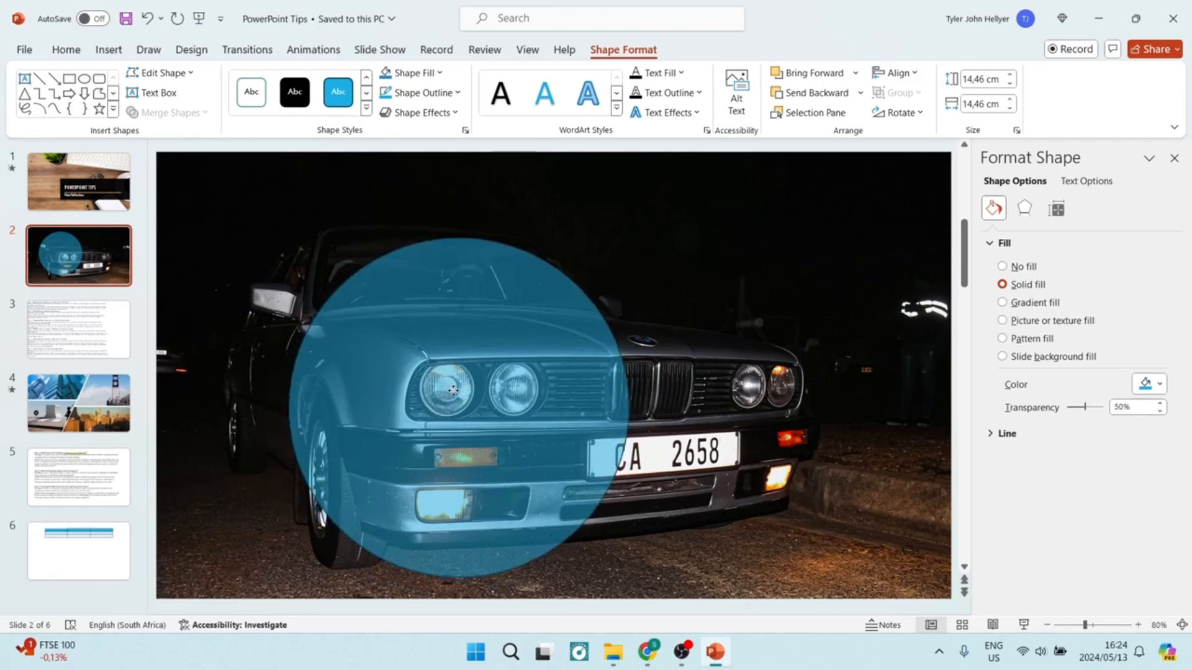
left_click_drag(452, 391, 437, 378)
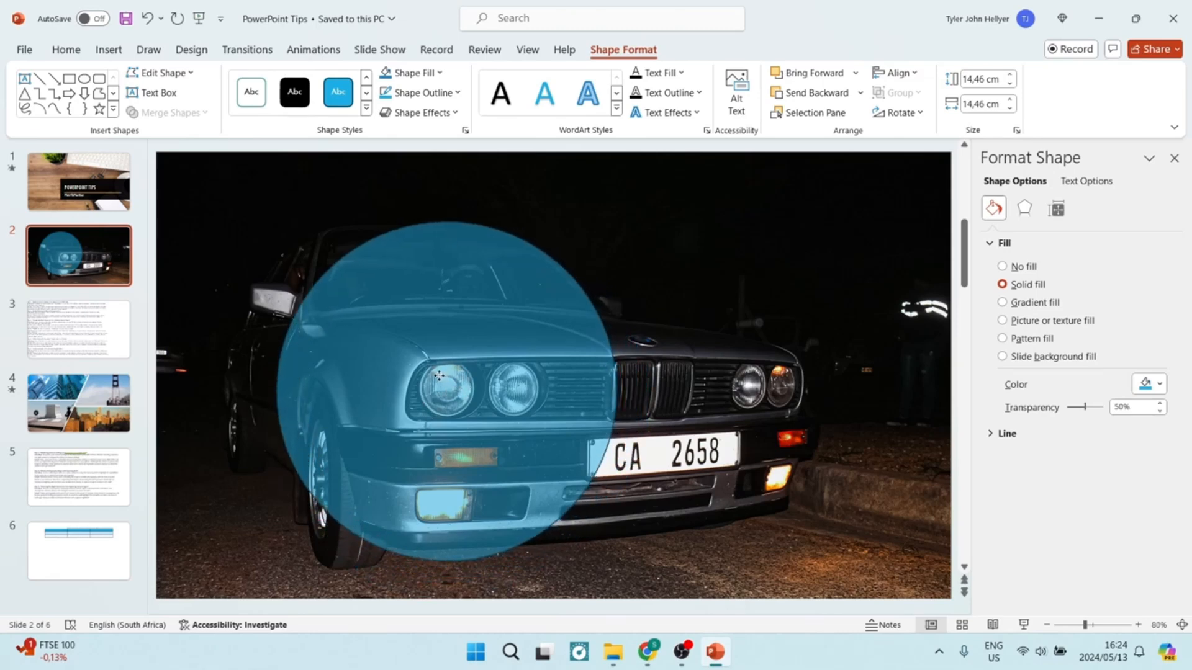
left_click(439, 380)
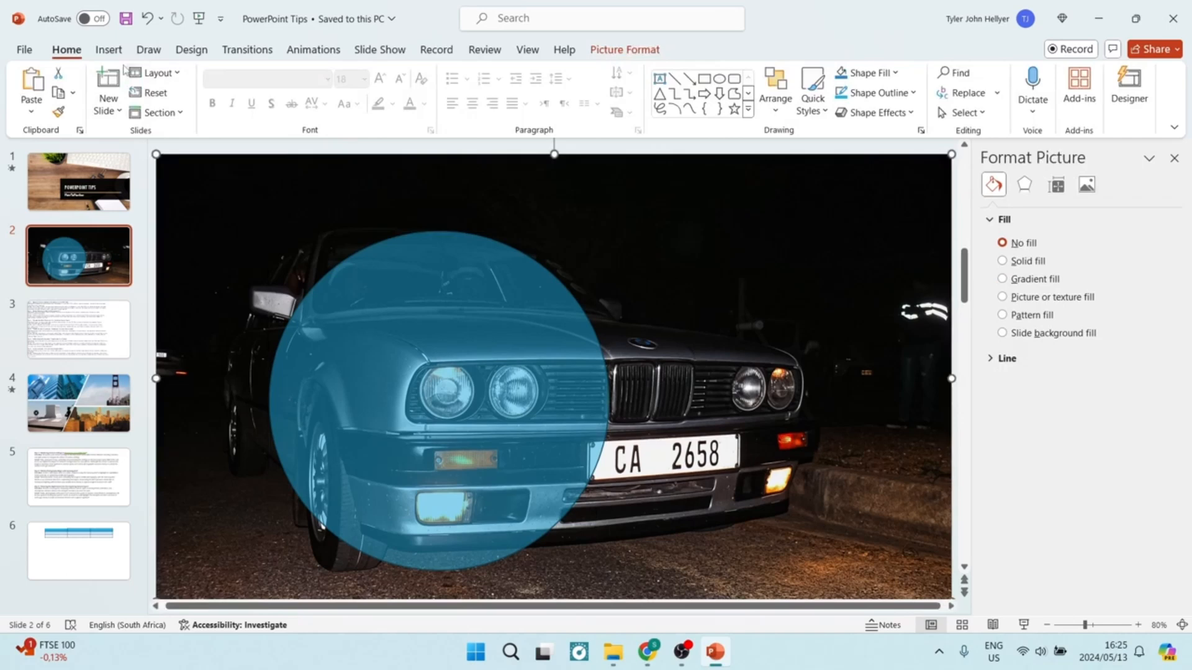
Crop the car photo, then choose picture fill for the circle.
left_click(624, 49)
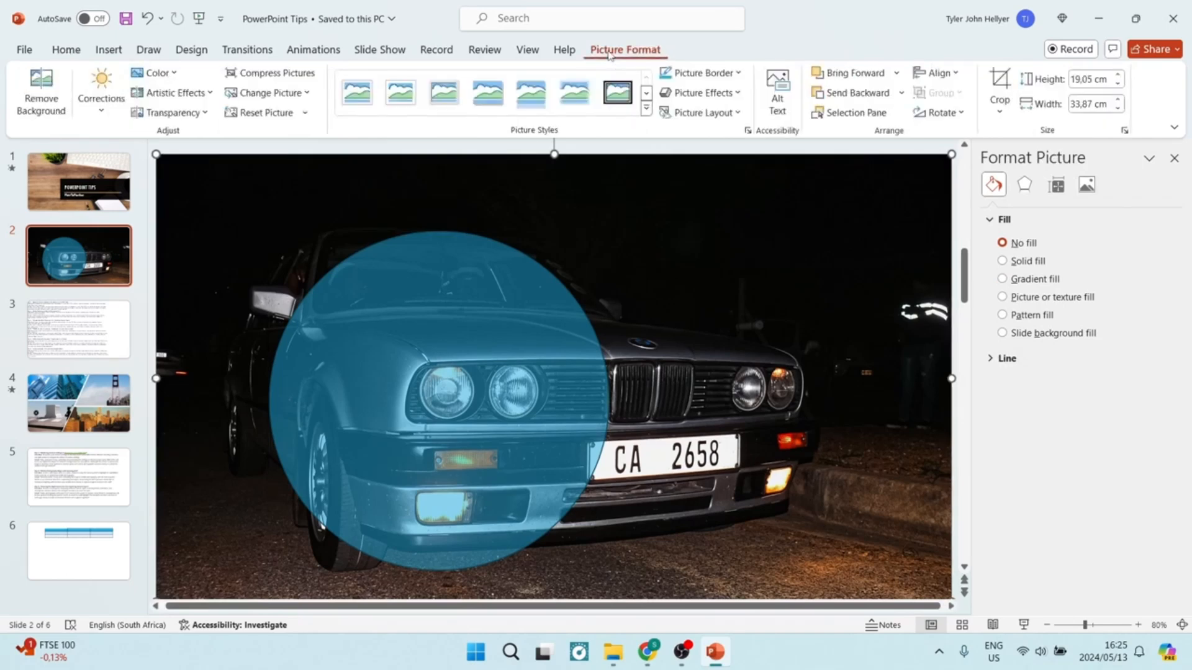
left_click(998, 85)
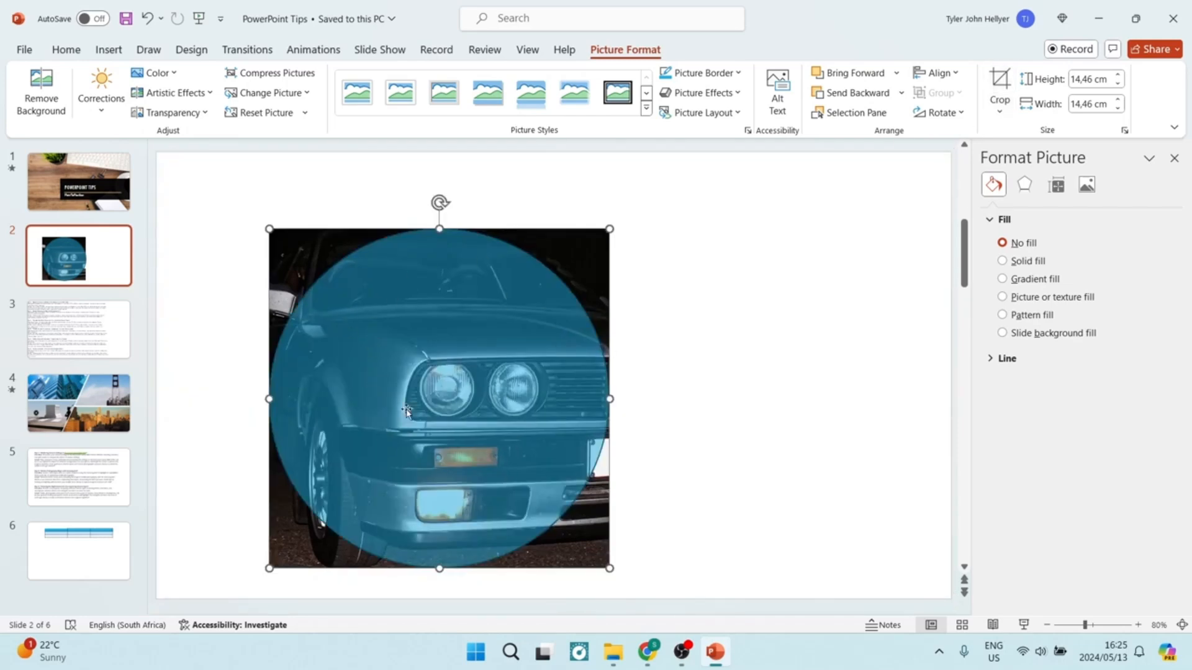
mouse_move(466, 409)
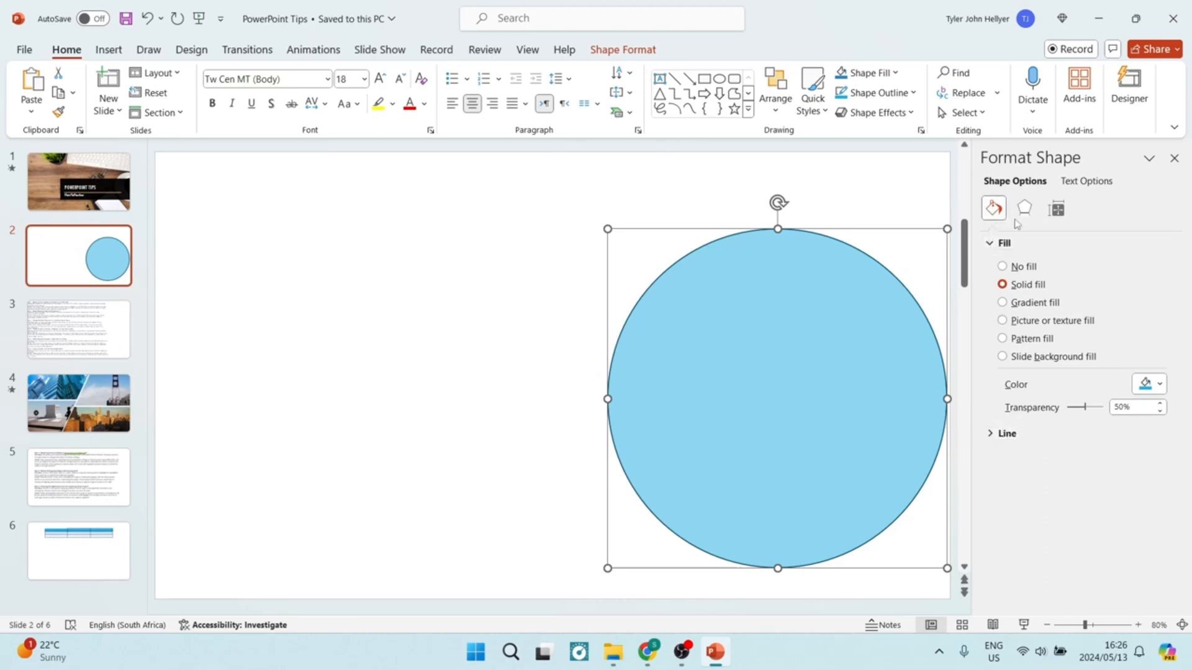
mouse_move(1006, 325)
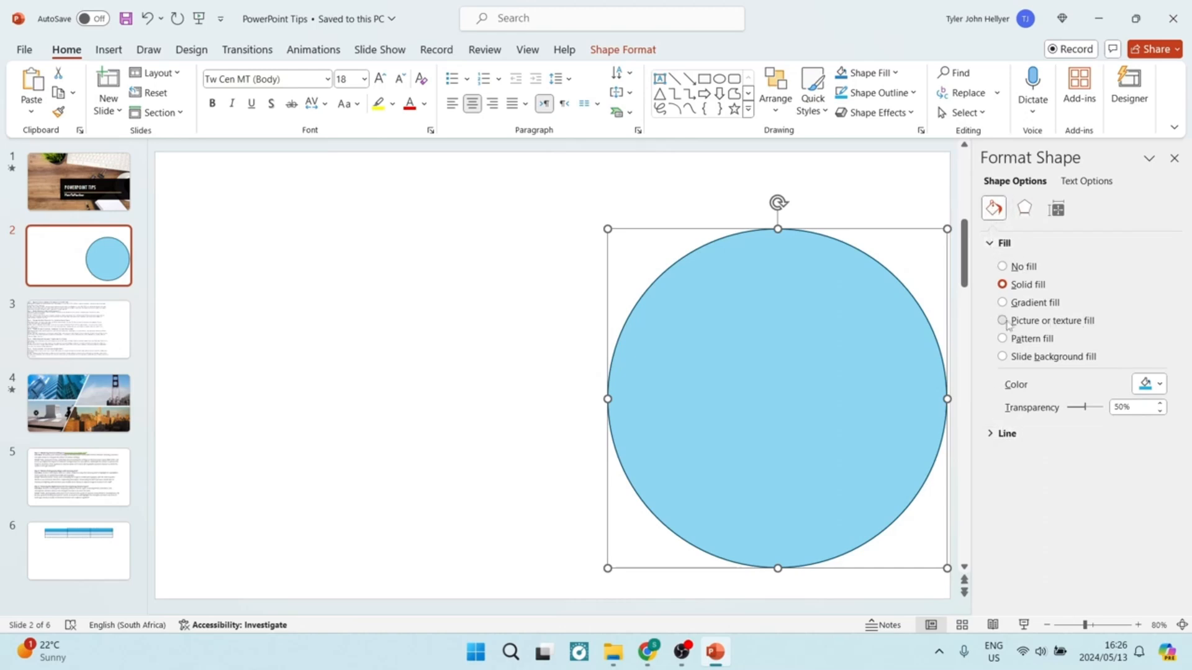
left_click(1003, 320)
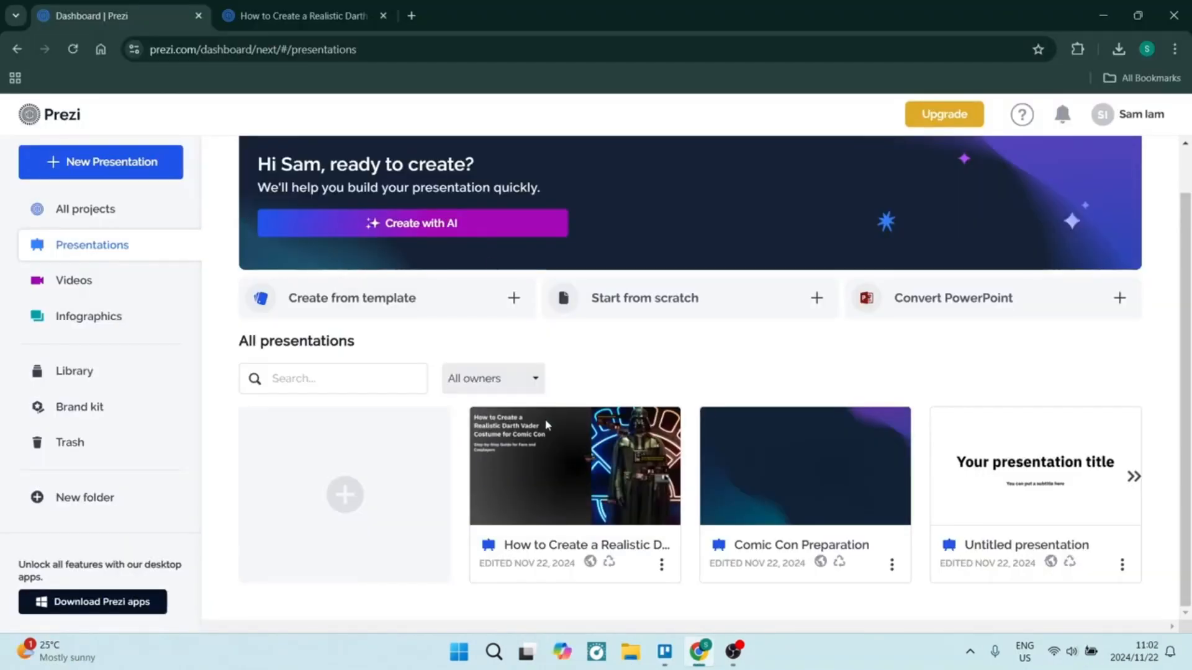
Open the Darth Vader costume presentation and record it as a video with narration only.
left_click(575, 465)
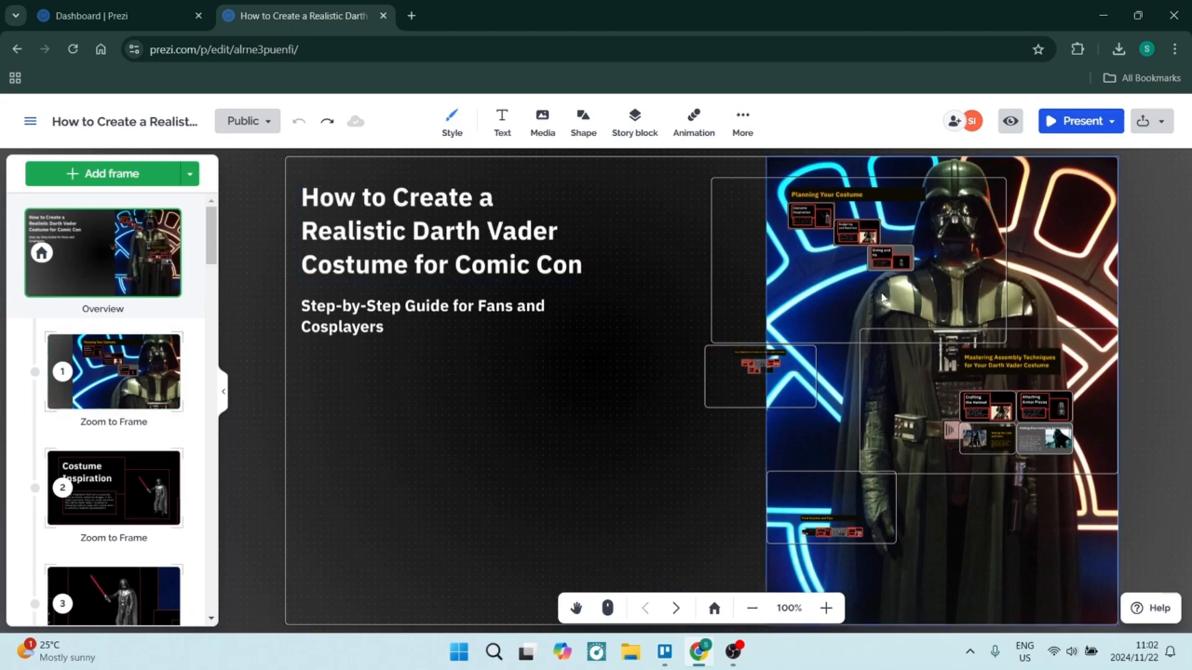
left_click(1110, 121)
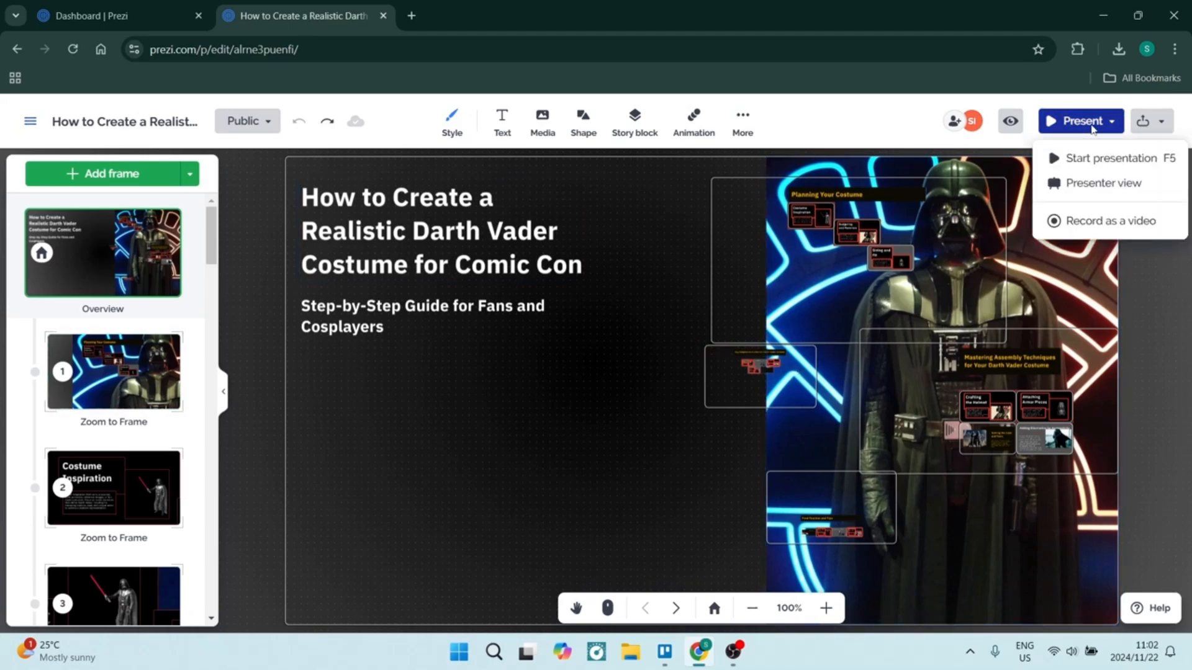
left_click(1104, 221)
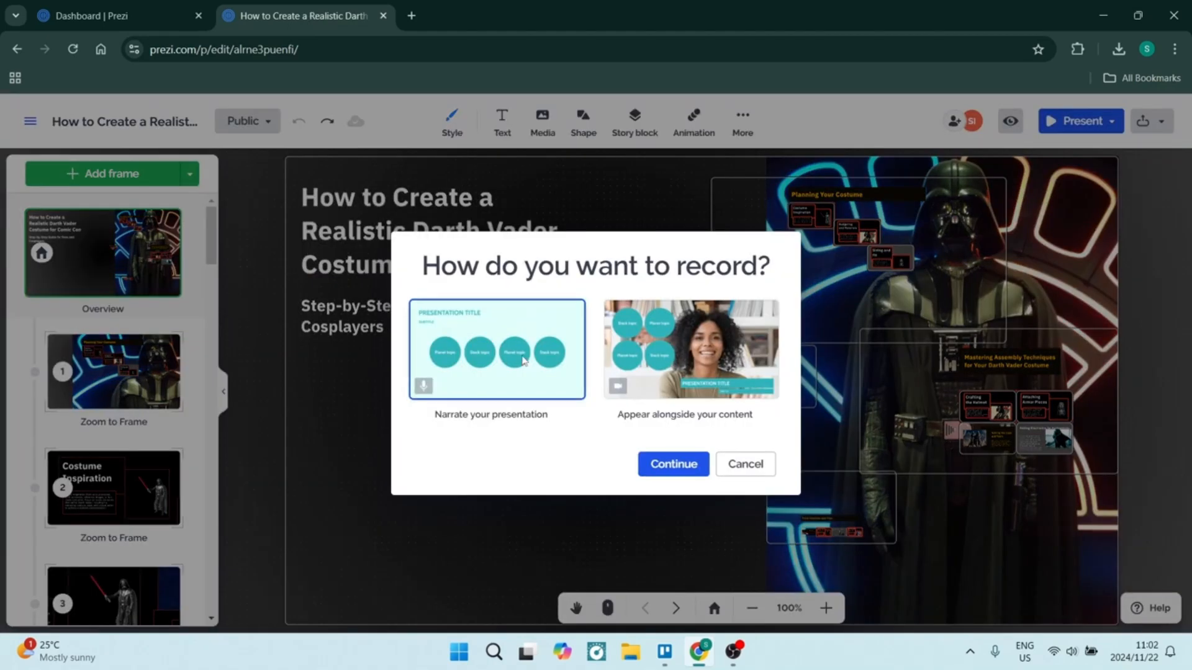
left_click(672, 464)
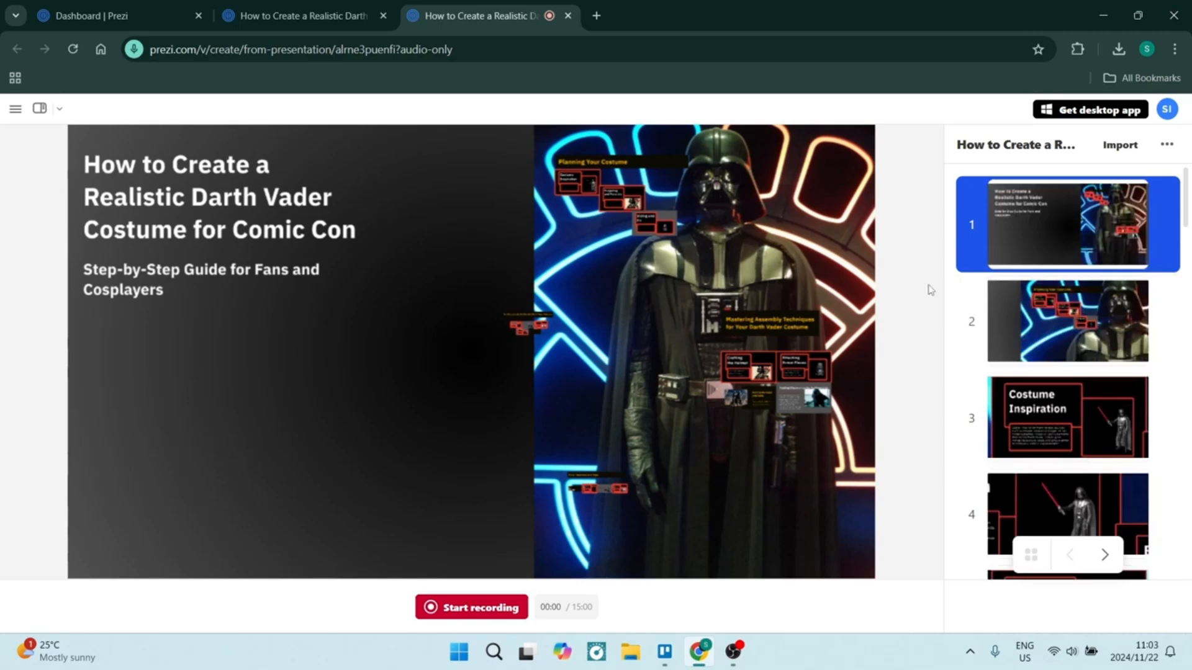
mouse_move(417, 632)
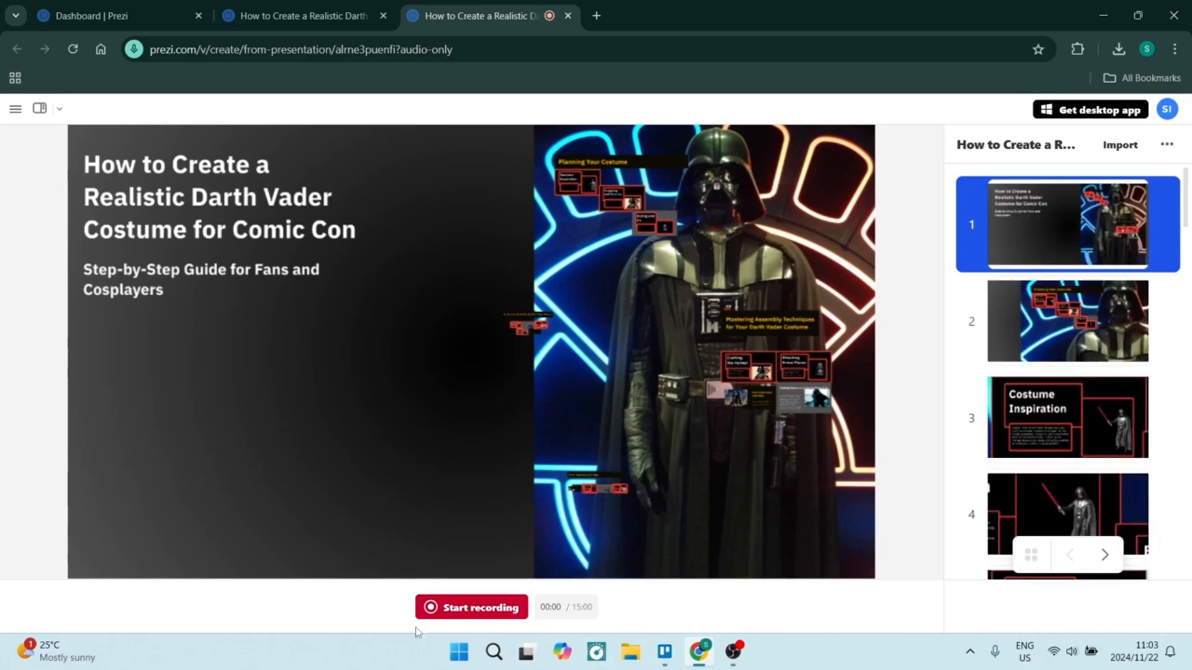
mouse_move(443, 168)
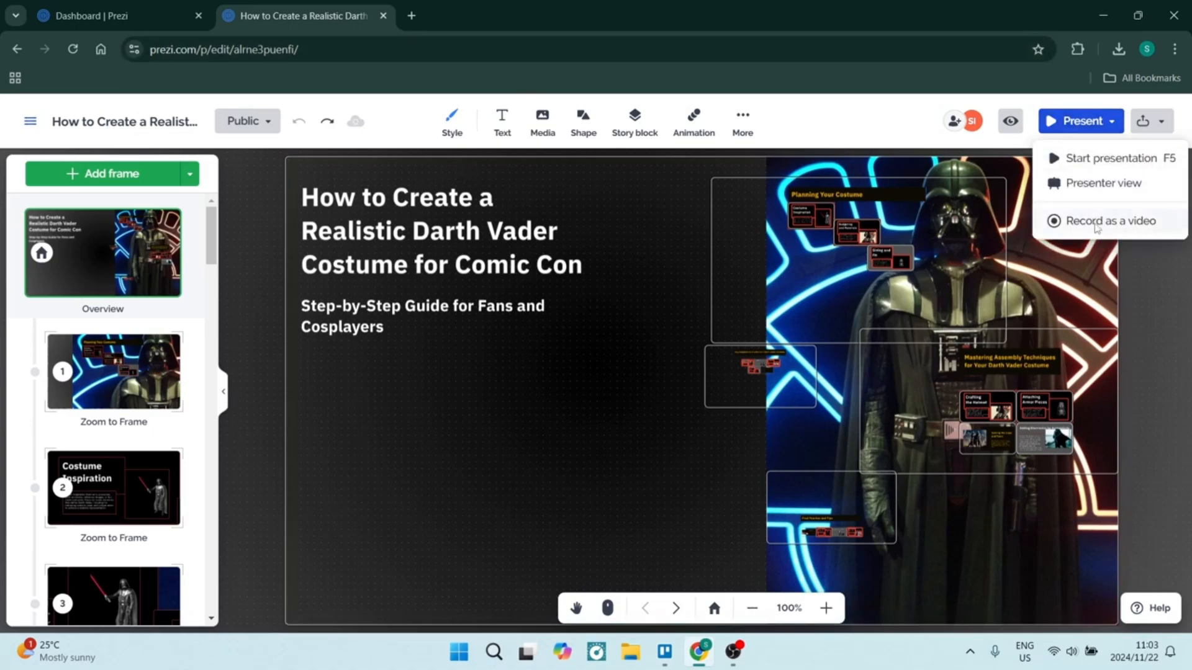
Record as a video appearing alongside the content, with the camera turned on.
left_click(1107, 221)
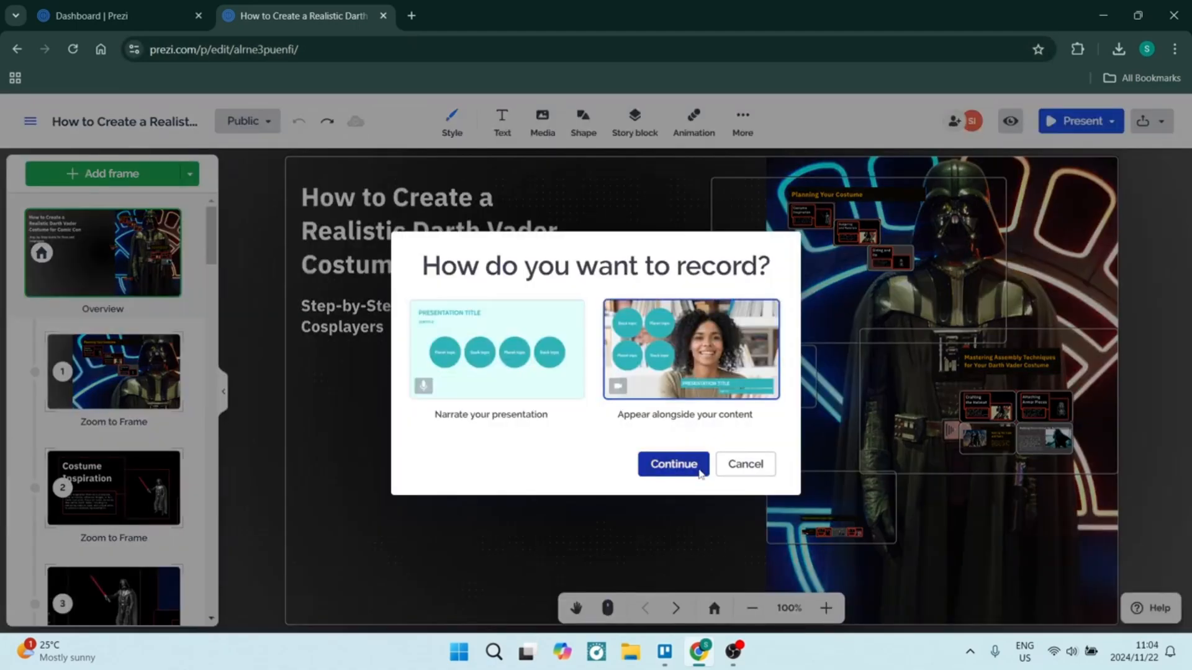
left_click(672, 464)
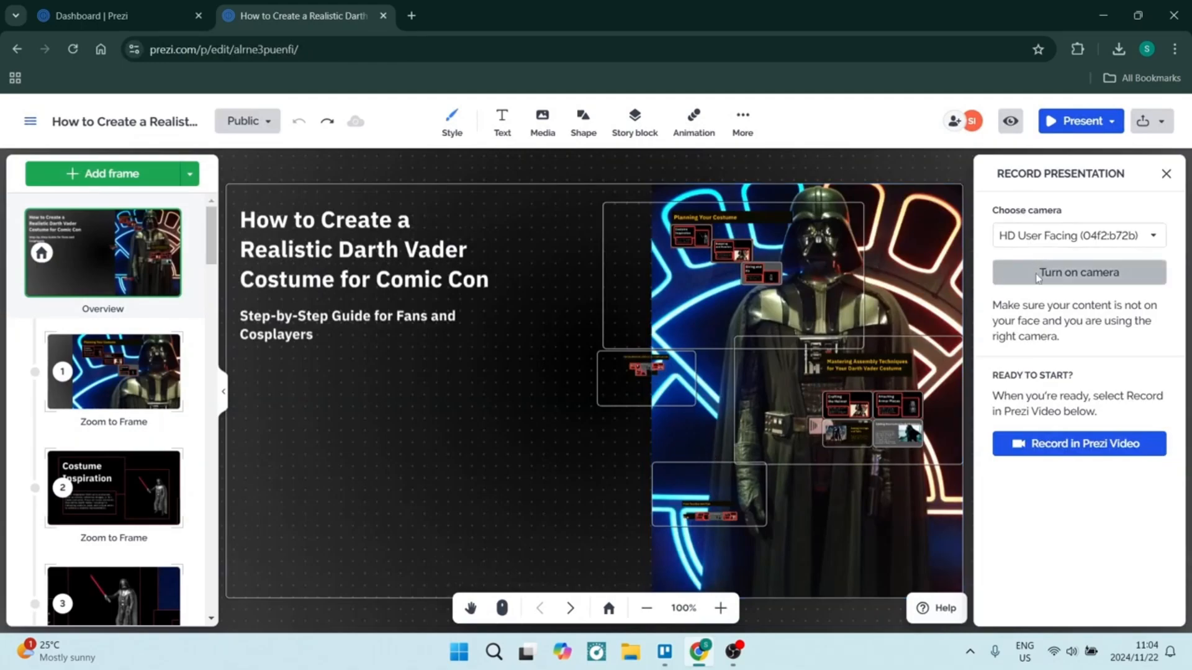
left_click(1078, 272)
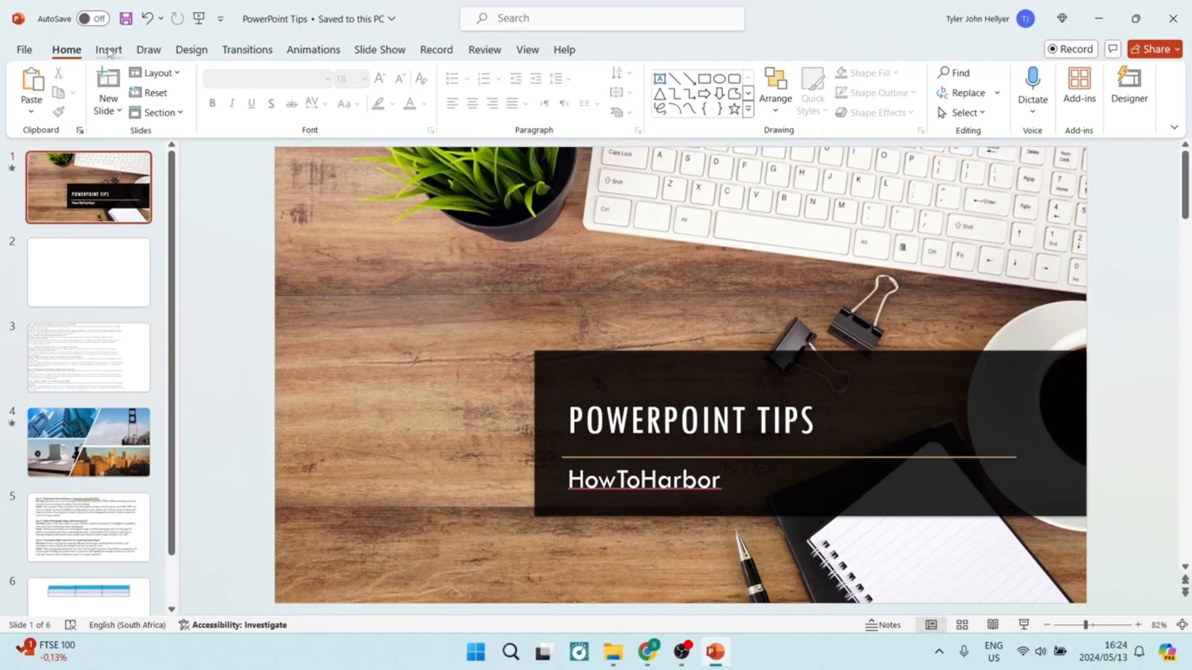
Insert the car photo from this device onto slide 2.
left_click(122, 89)
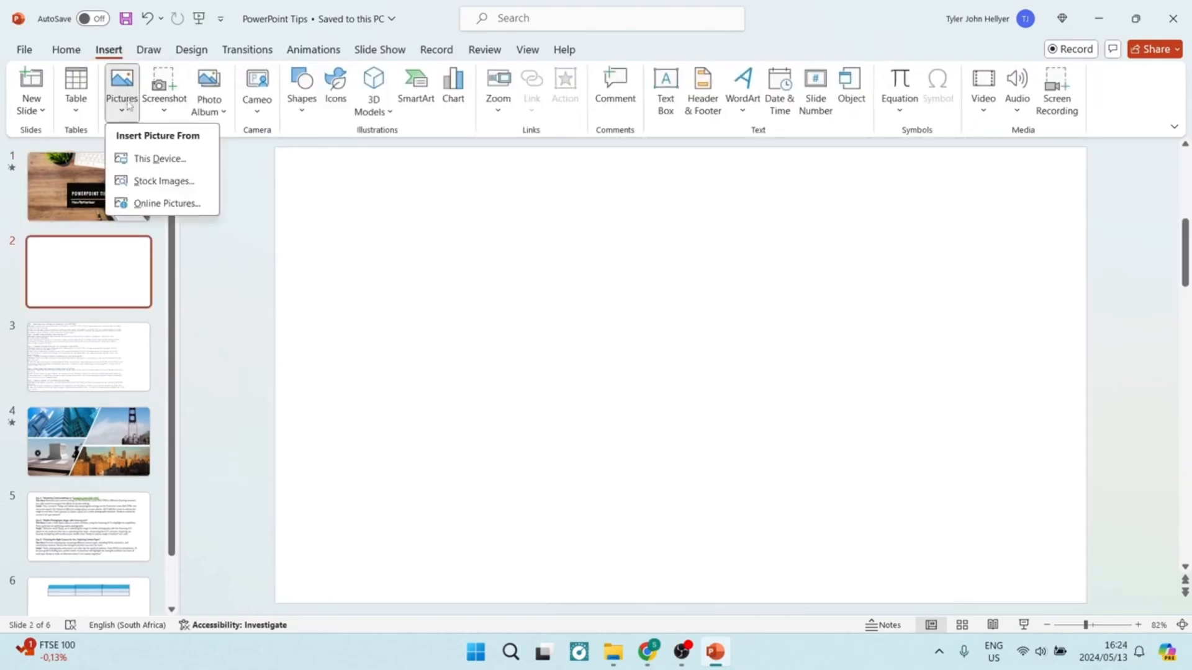
left_click(159, 158)
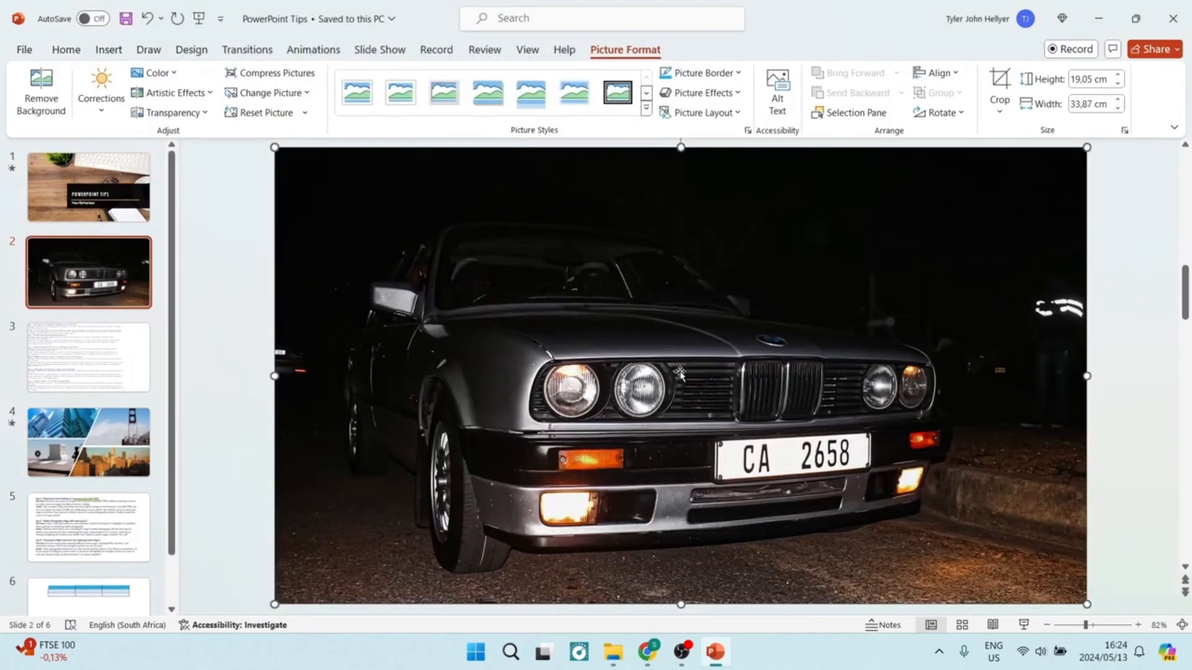
left_click(776, 86)
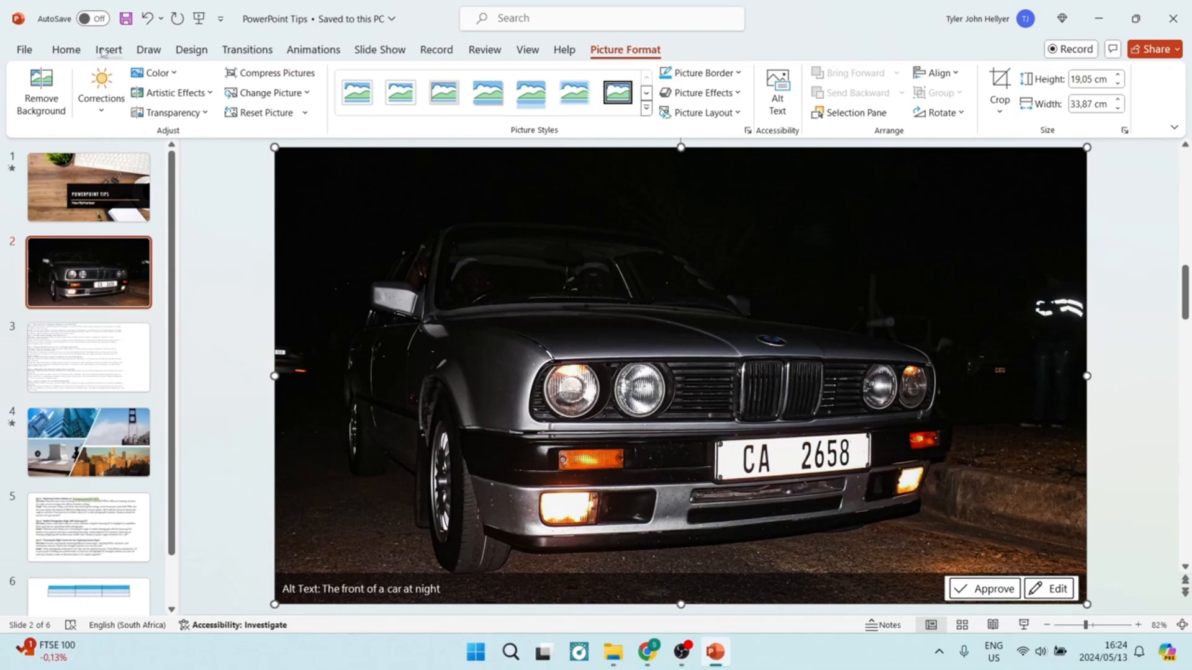
Draw a large oval over the car's left side and set it to 50% transparency.
left_click(108, 50)
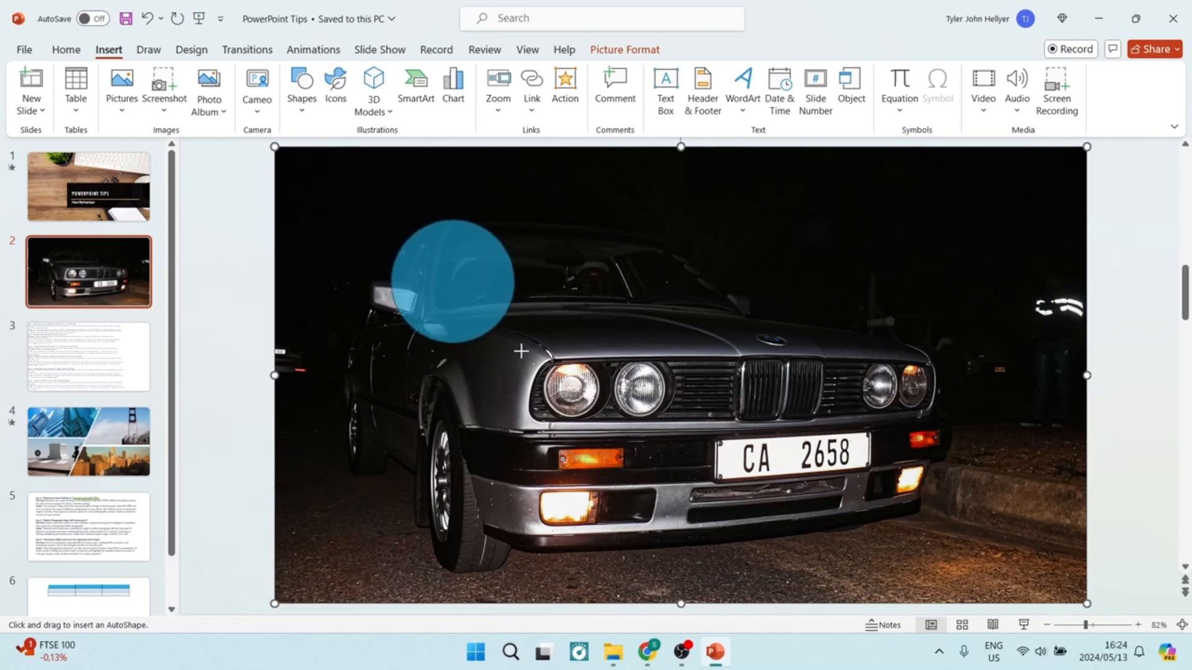
left_click_drag(522, 352, 829, 585)
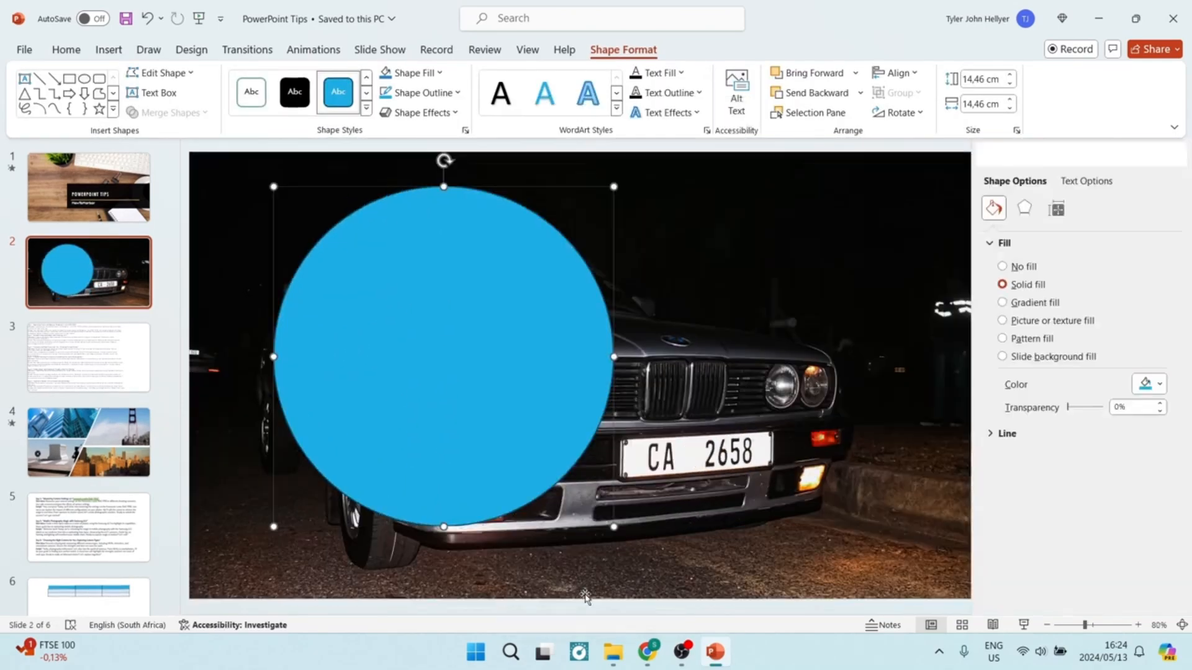
left_click_drag(1068, 406, 1086, 407)
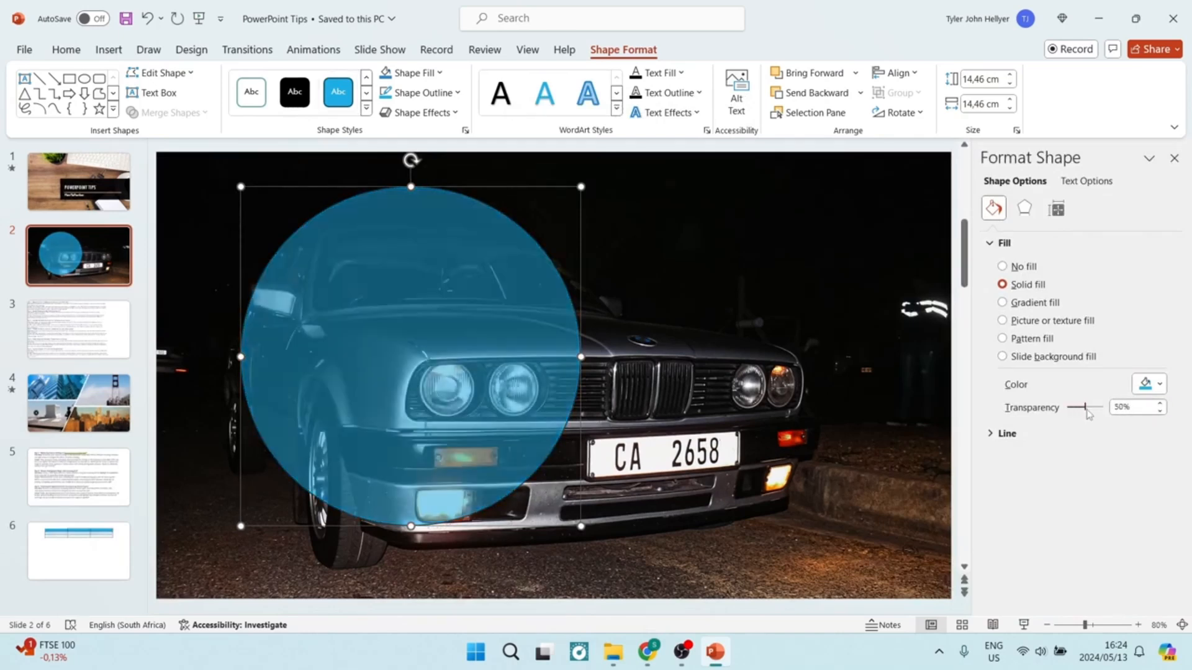